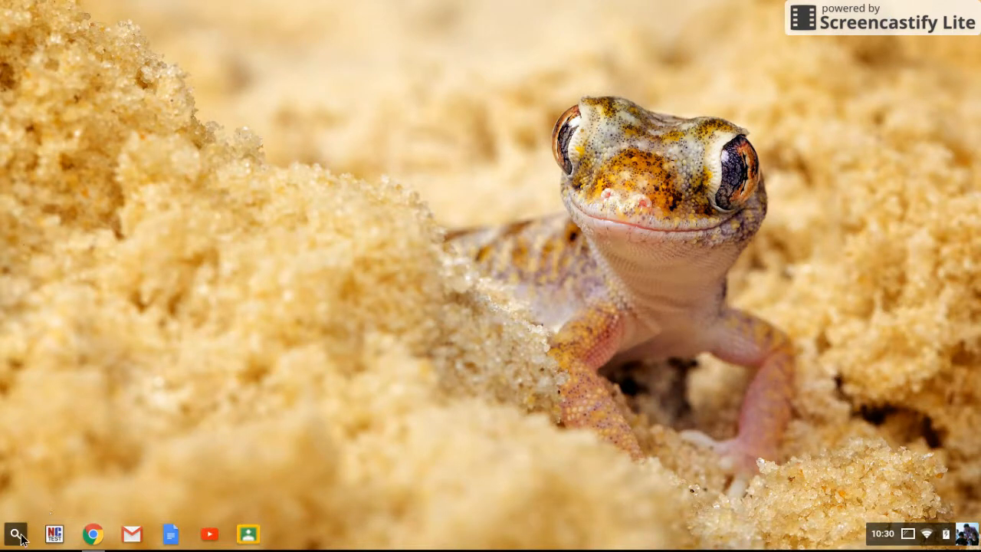
Bring up the Chrome OS launcher's full list of installed apps
left_click(14, 534)
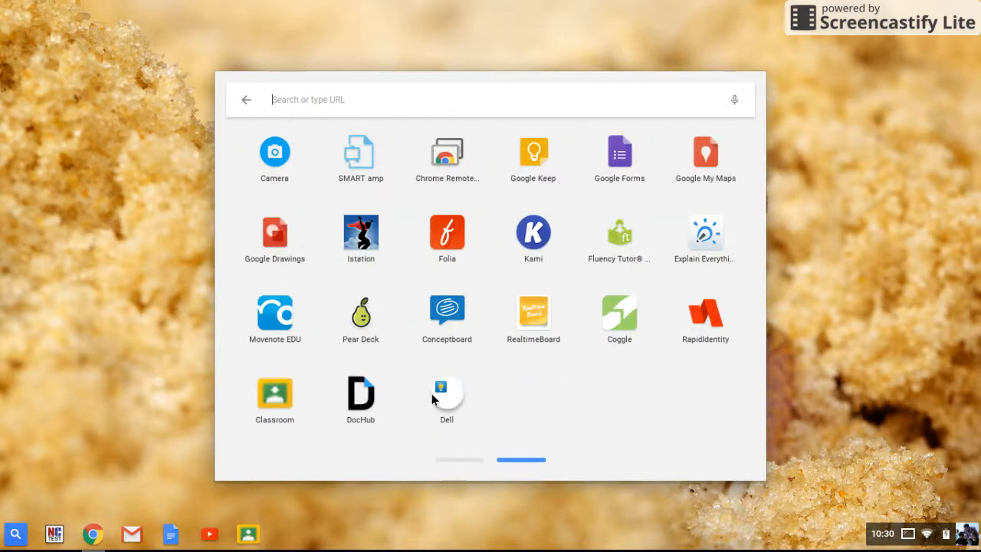
mouse_move(448, 404)
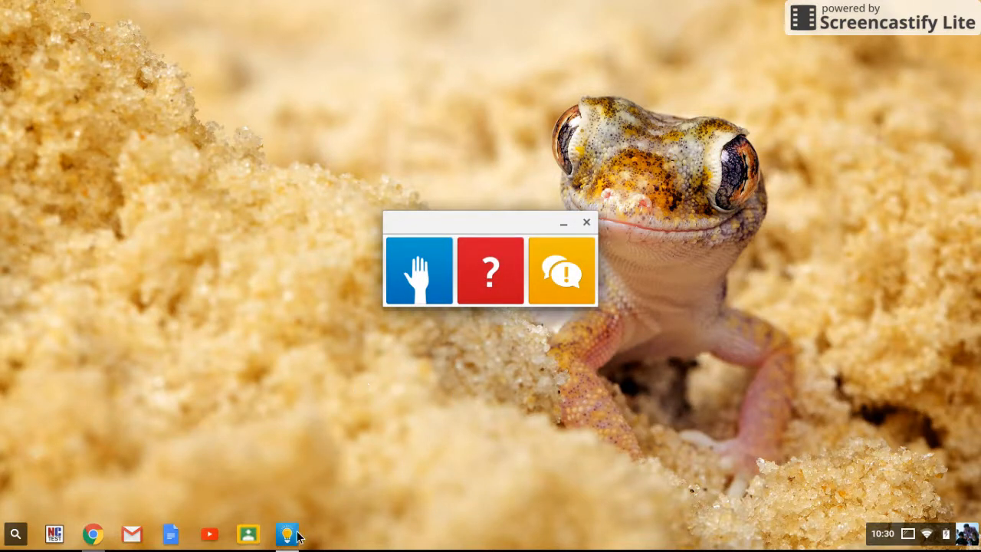
mouse_move(287, 534)
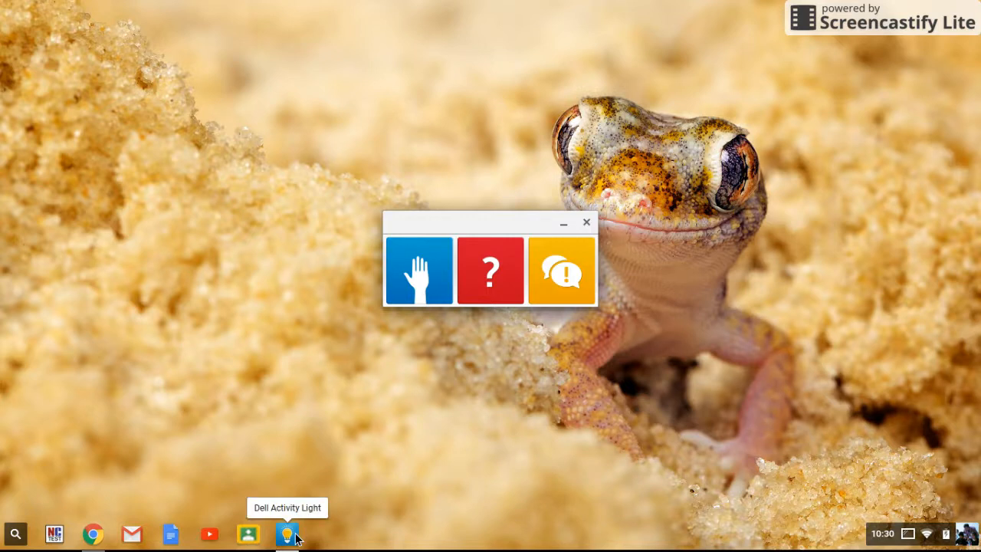
Show the shelf icon's context menu to pin Dell Activity Light to the shelf
right_click(285, 534)
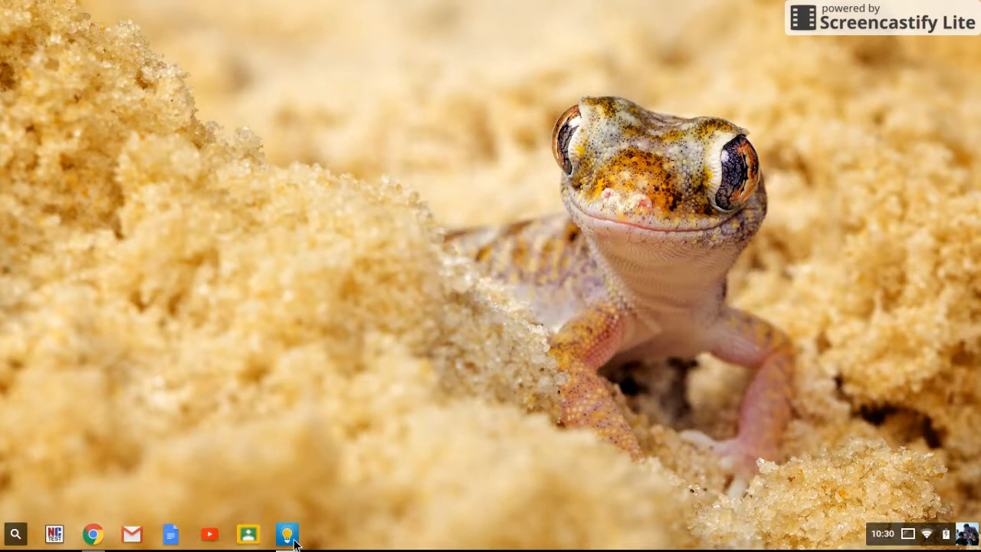
Reopen Dell Activity Light from the shelf and toggle the yellow discussion-alert light on
left_click(285, 534)
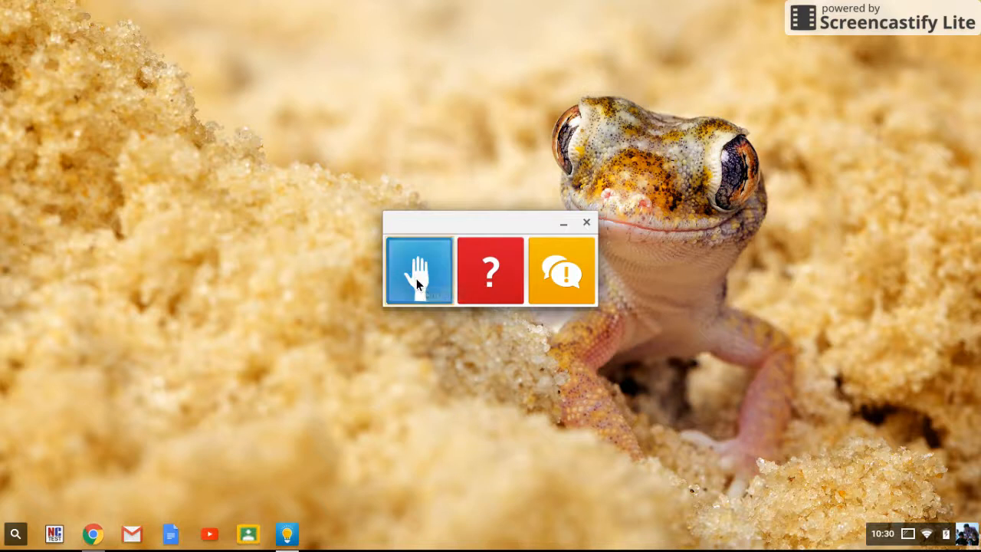
mouse_move(335, 304)
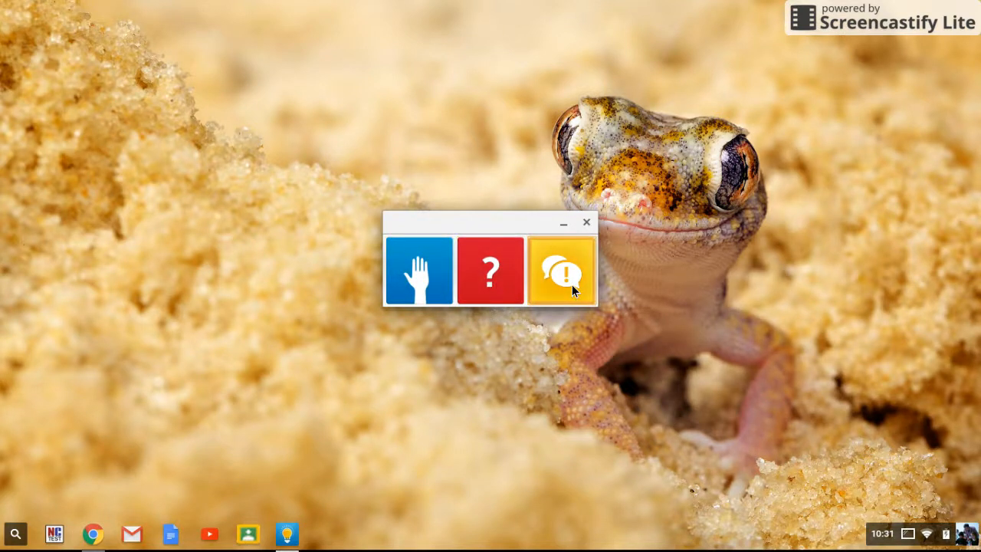
left_click(561, 269)
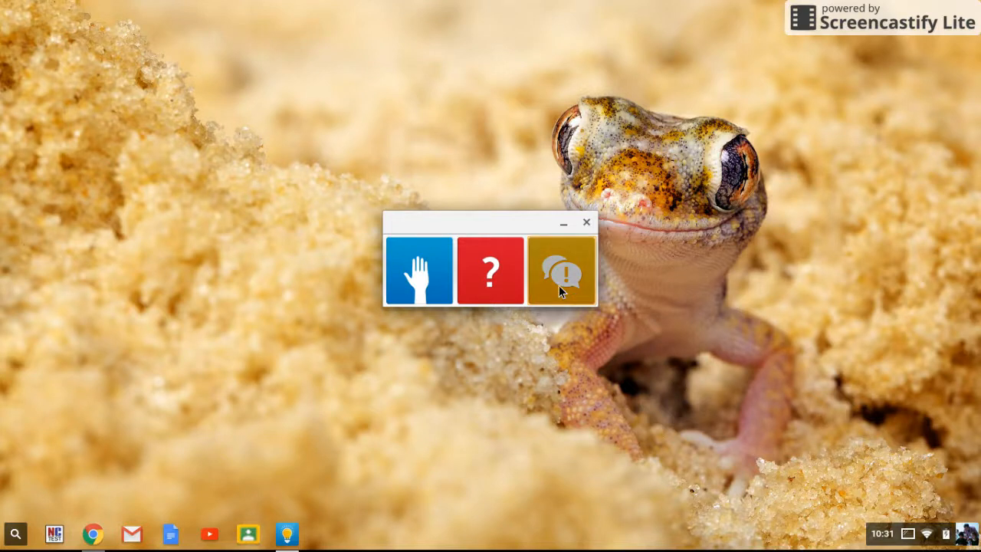
mouse_move(576, 351)
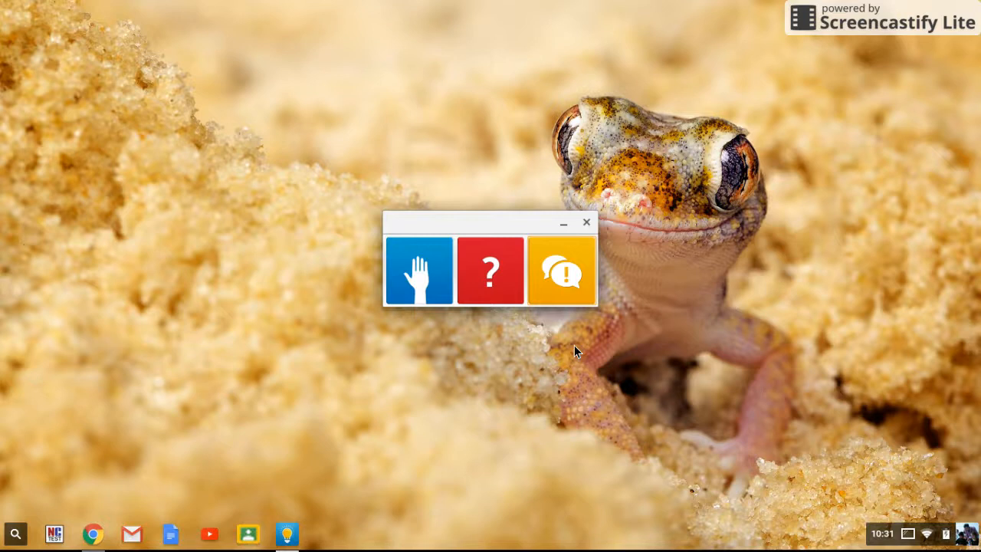
mouse_move(451, 347)
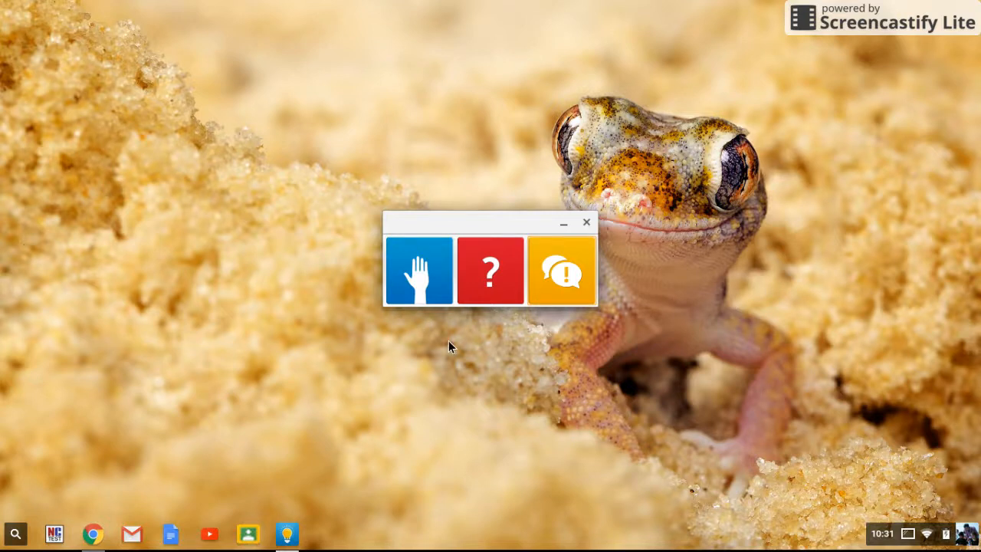